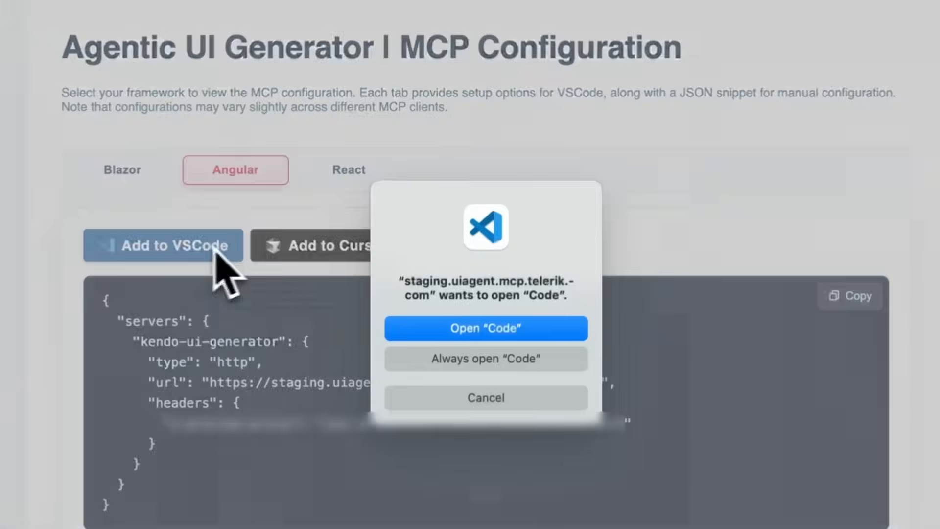
Step: Allow the browser to open VS Code so the kendo-ui-generator MCP server installs there
{"action": "left_click", "coordinate": [485, 328]}
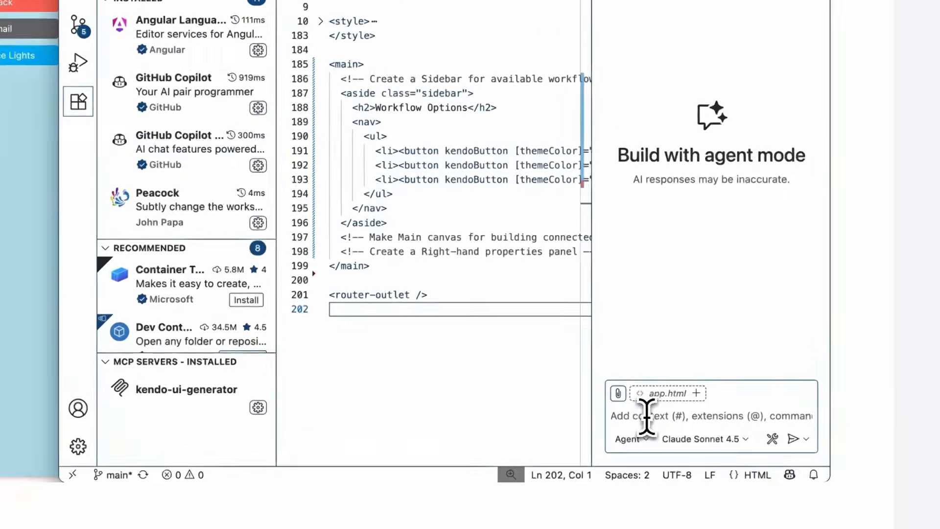
Step: Send the agent a #kendo-ui-generator prompt requesting a responsive Workflow Composer layout in app.html
{"action": "type", "text": "#kendo-ui-"}
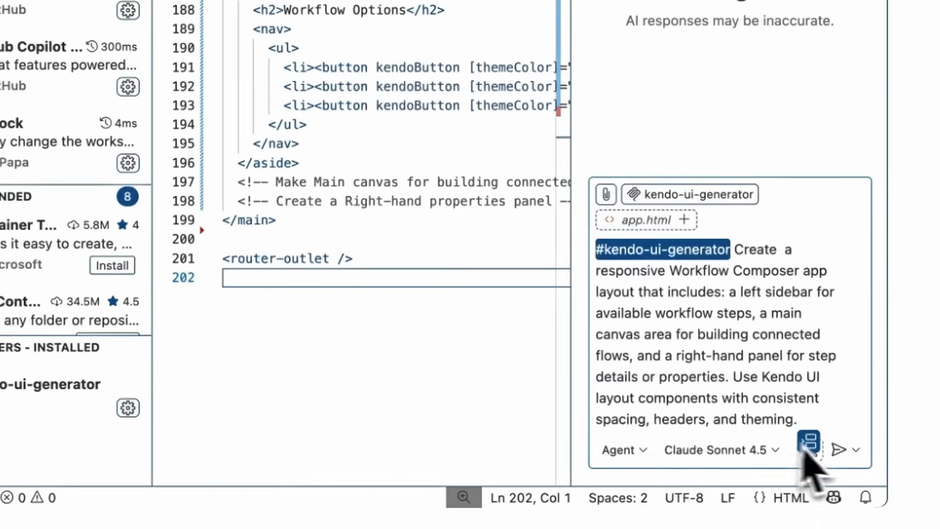
{"action": "left_click", "coordinate": [809, 450]}
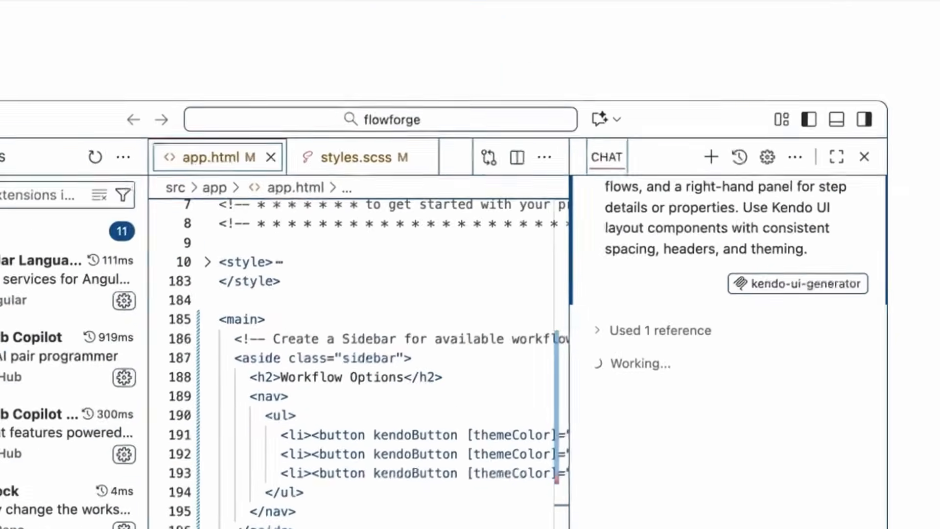